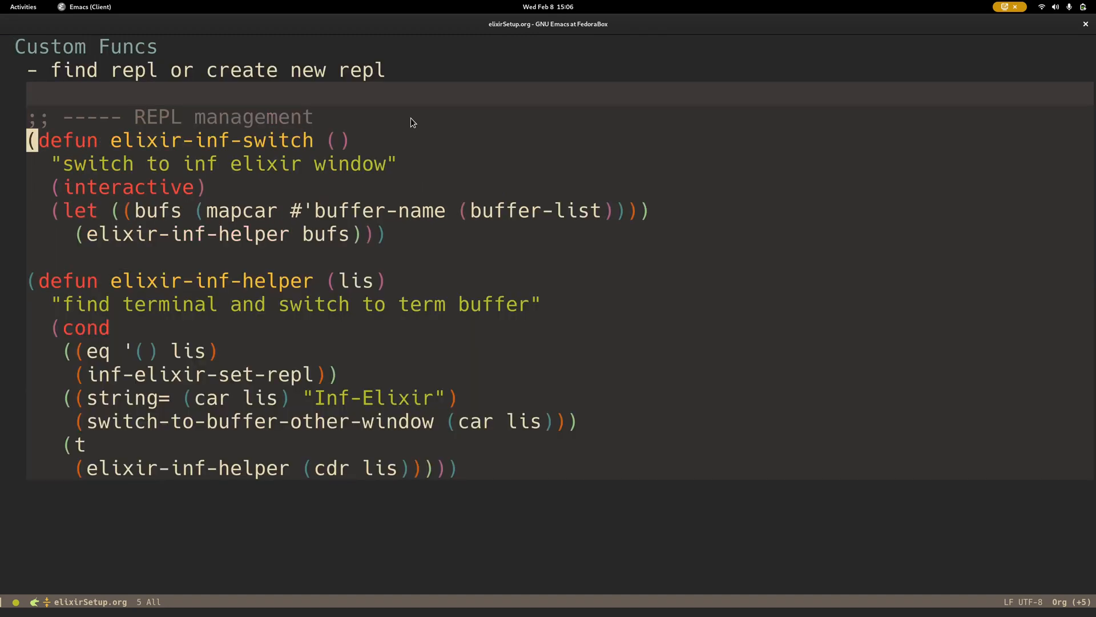
Navigate elixirSetup.org to the Keymaps heading binding elixir-inf-switch and REPL send commands.
left_click(187, 139)
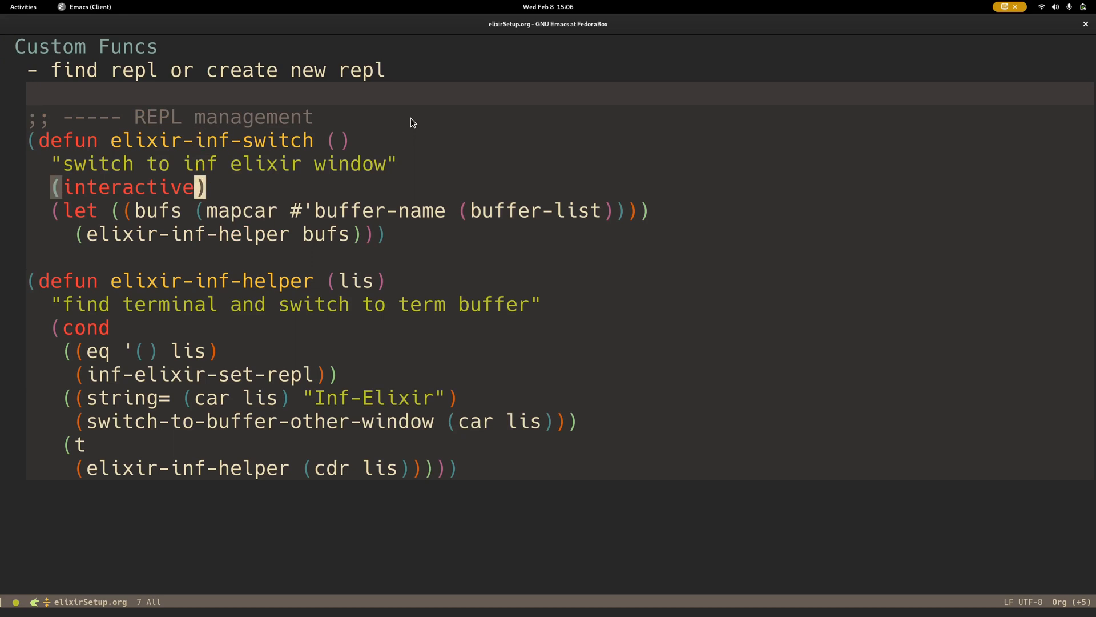
left_click(307, 210)
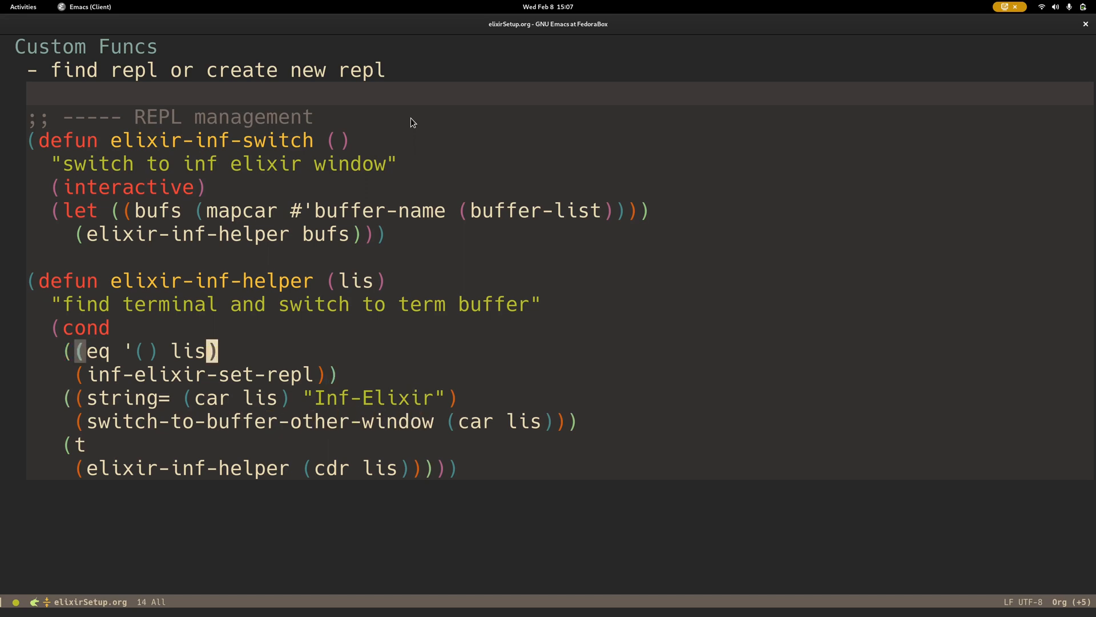
left_click(416, 421)
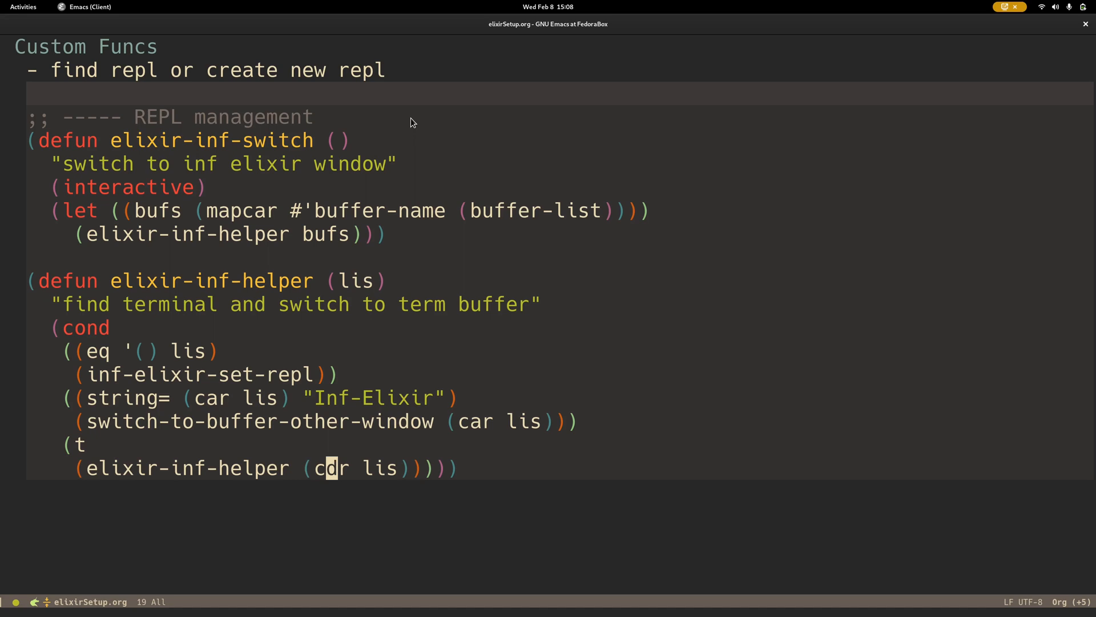
key("Right")
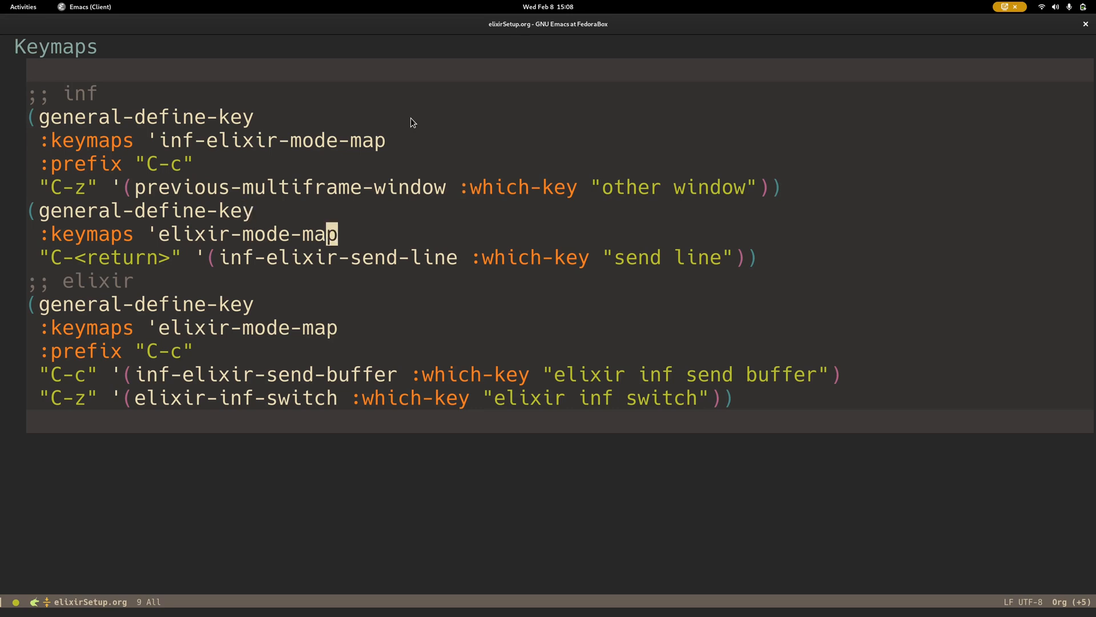
Open the empty Elixir source file test.ex via find-file.
key("down")
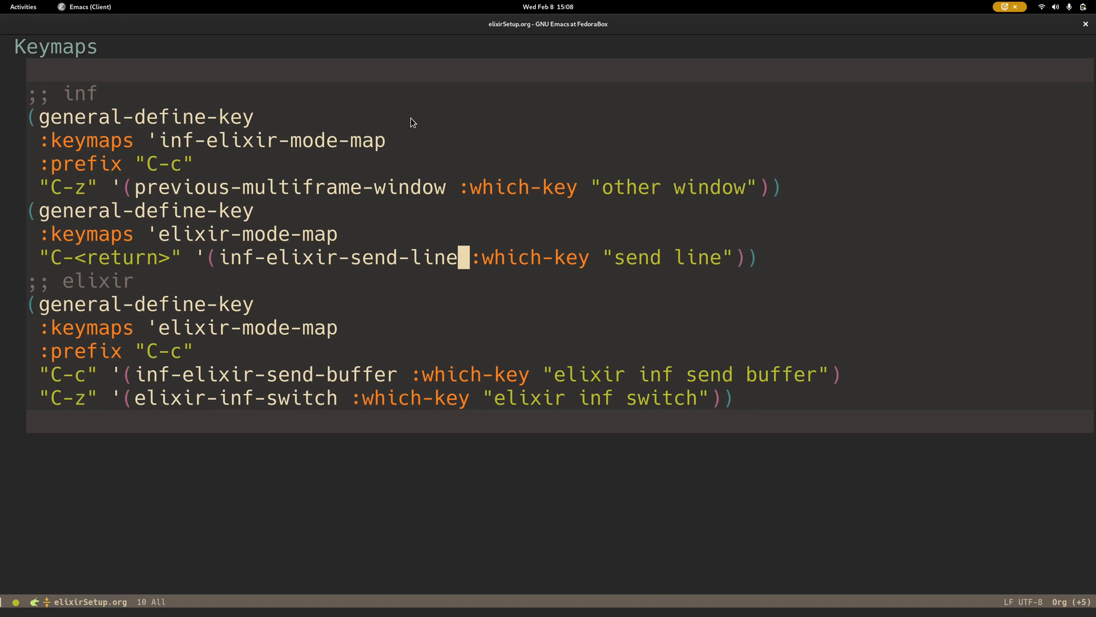
left_click(330, 328)
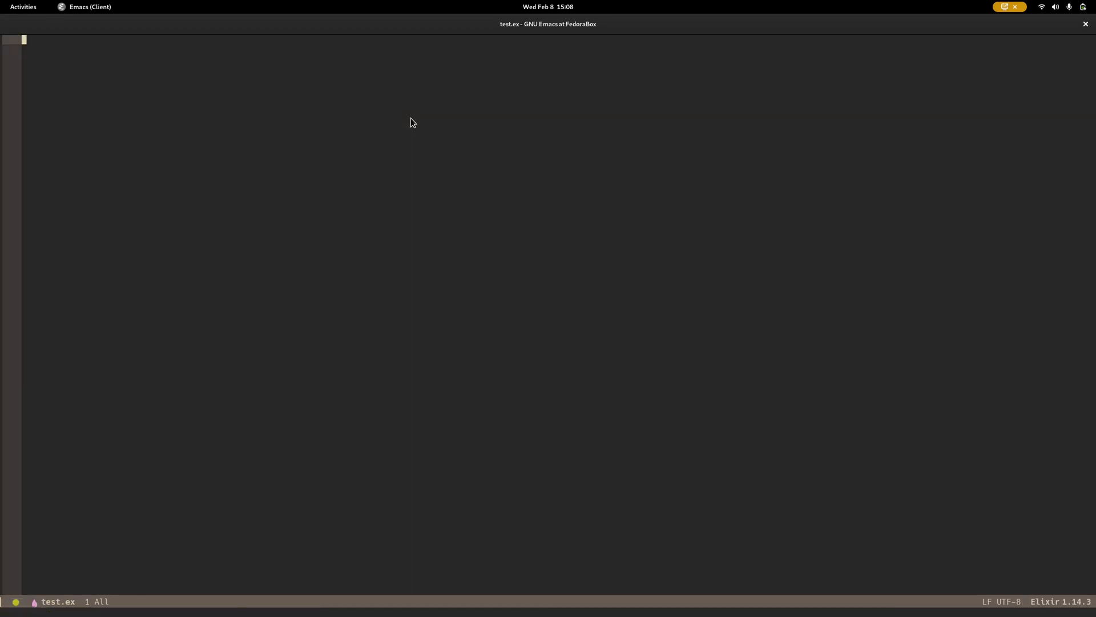
Create a new Inf-Elixir REPL (IEx 1.14.3) in a side window beside test.ex.
key("ctrl+c")
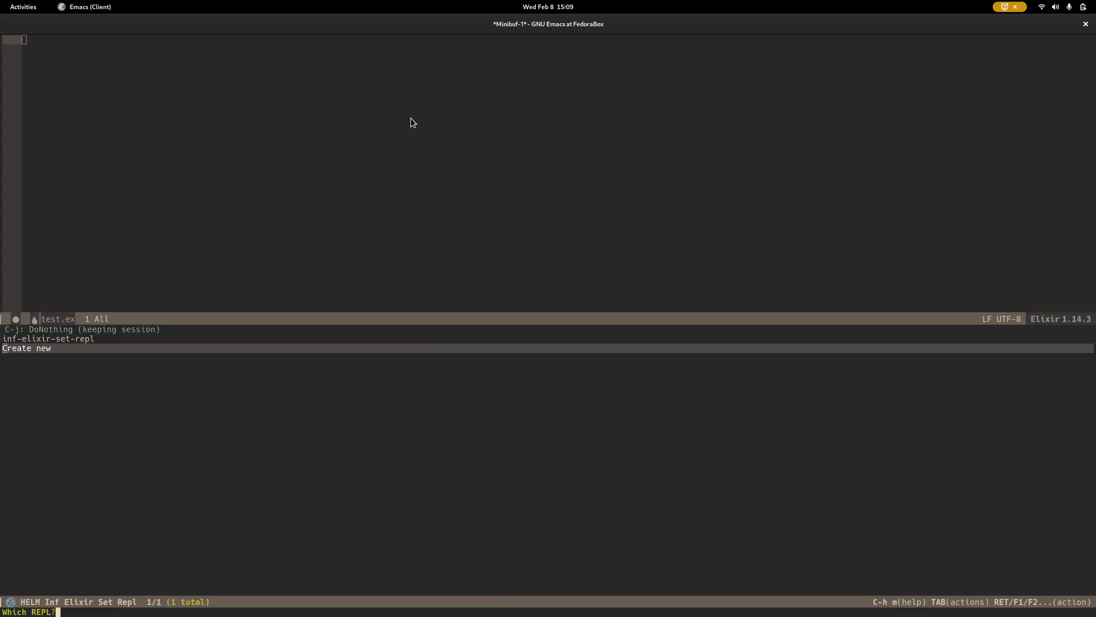
key("Return")
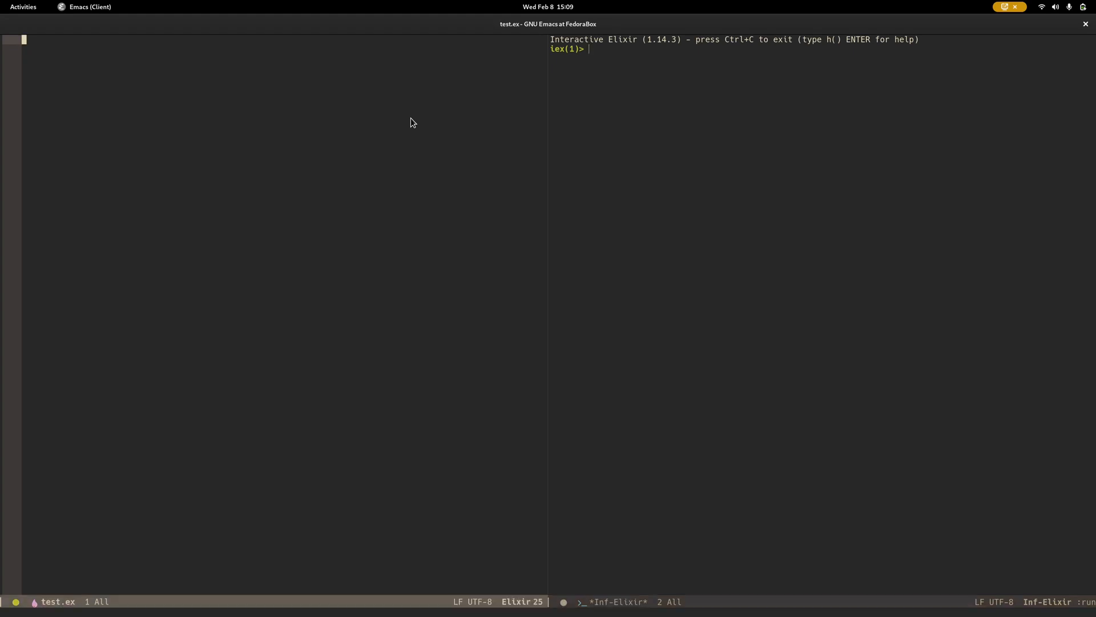
Send x = 2 and then x + 3 from test.ex to the REPL, getting 2 and 5.
type("l")
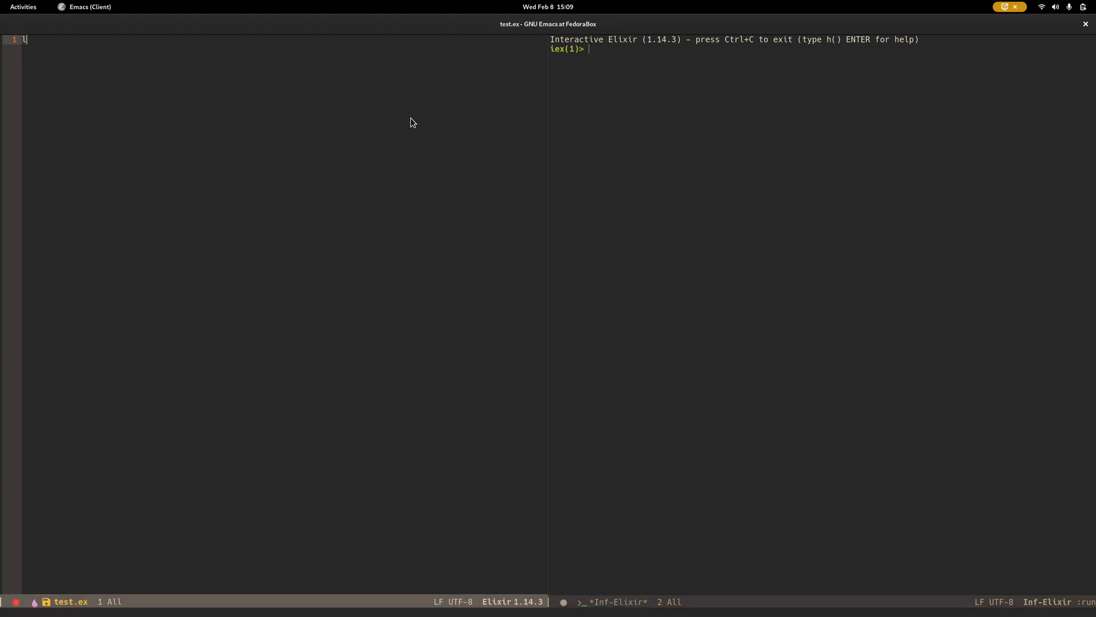
type("x = 2")
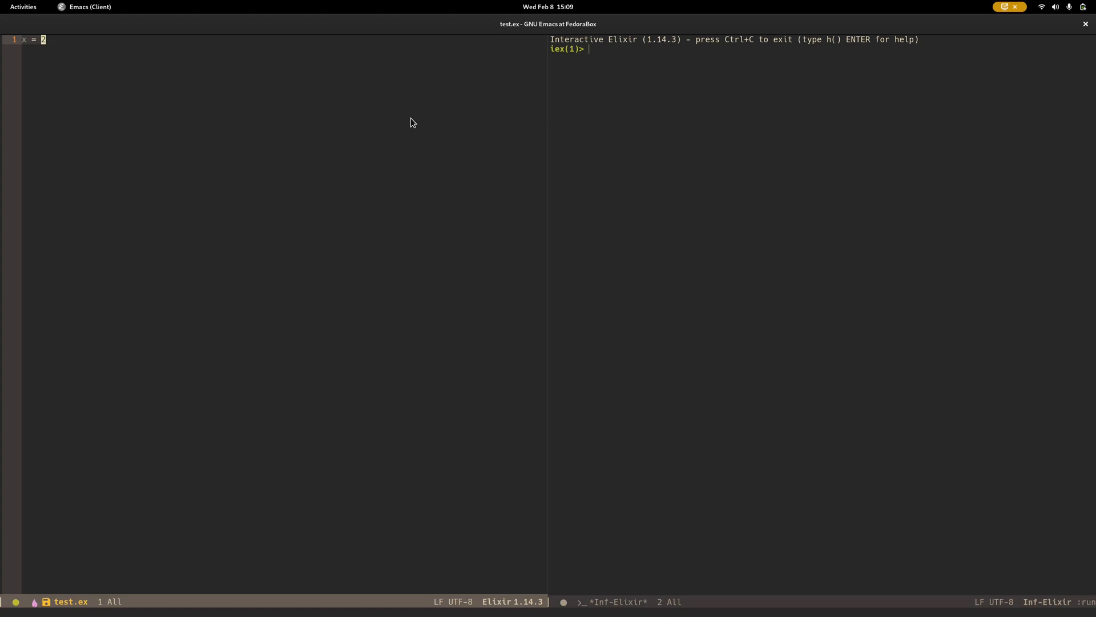
key("Return")
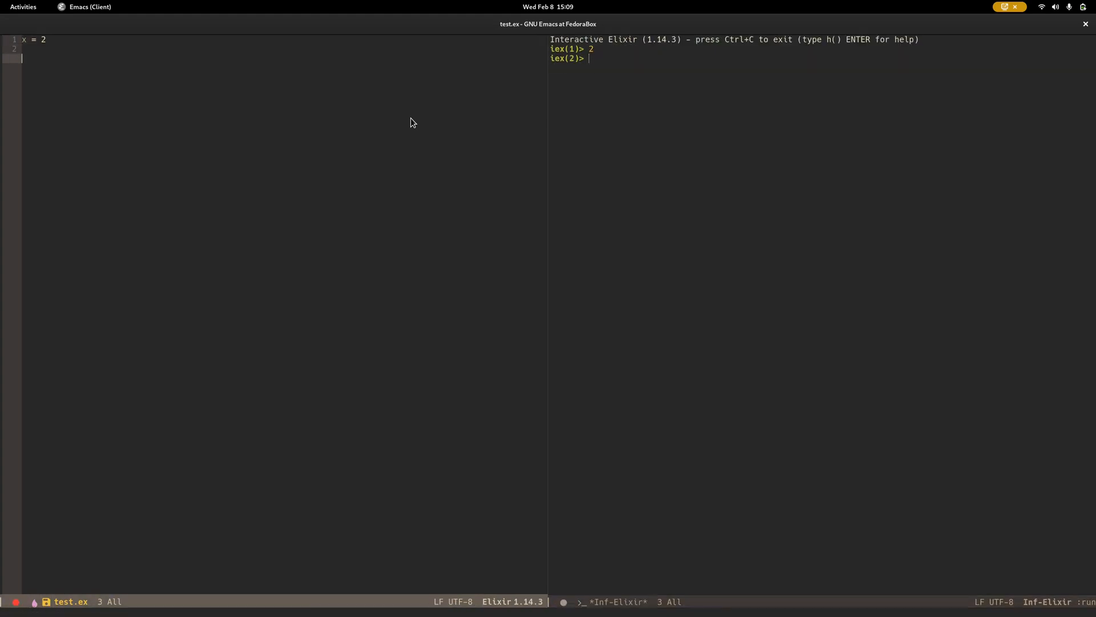
type("x + 3")
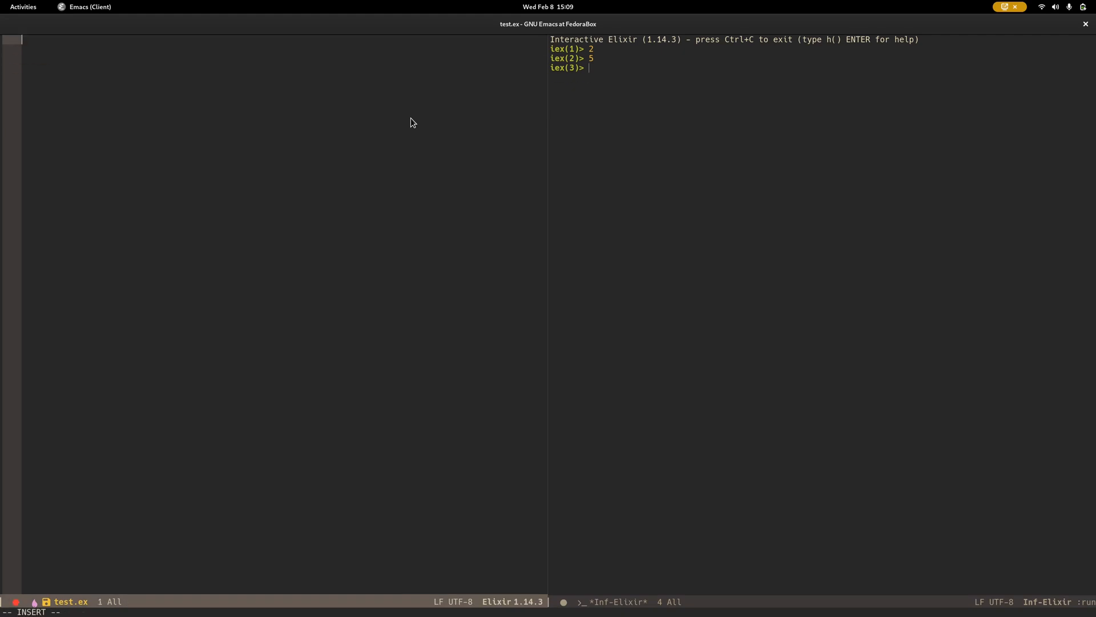
Write defmodule Cade do ... end in test.ex with an empty line inside the module.
type("defmodule")
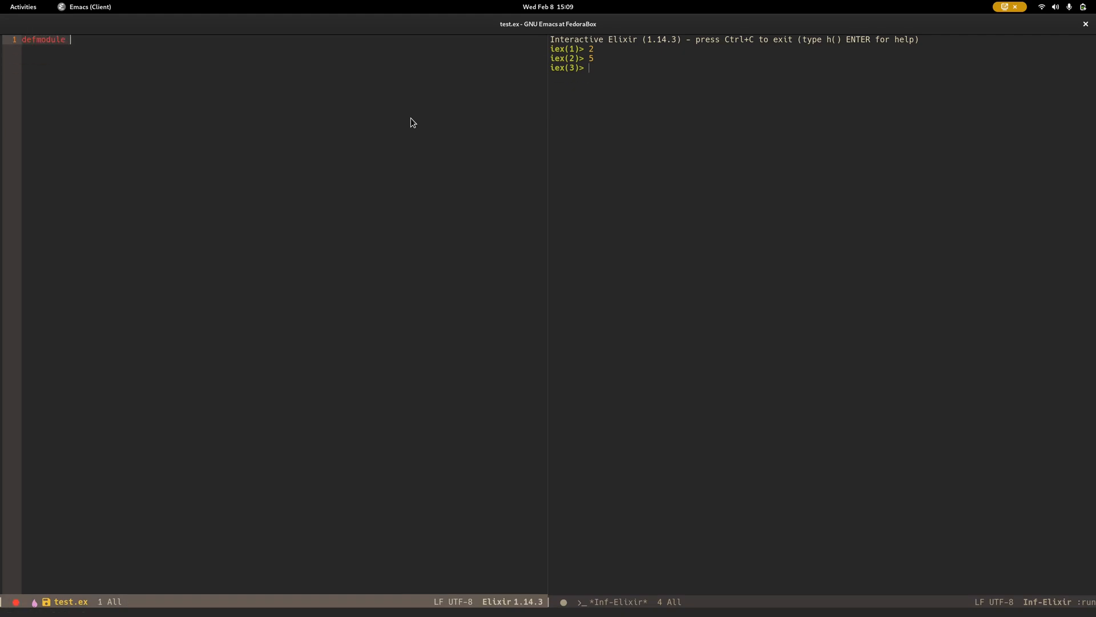
type("Cade do")
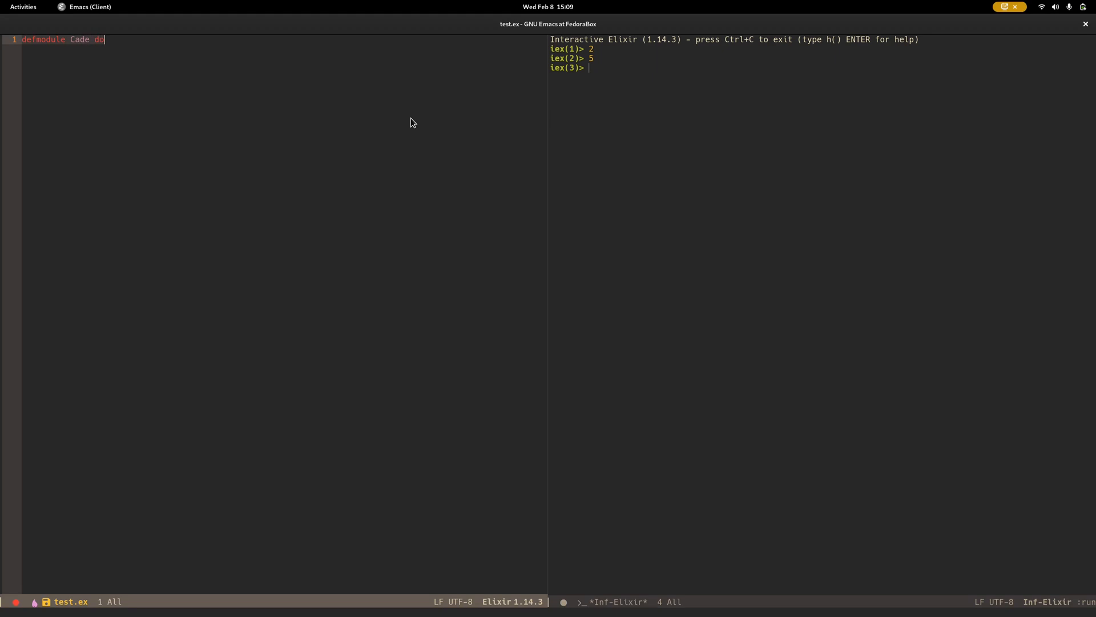
key("Return")
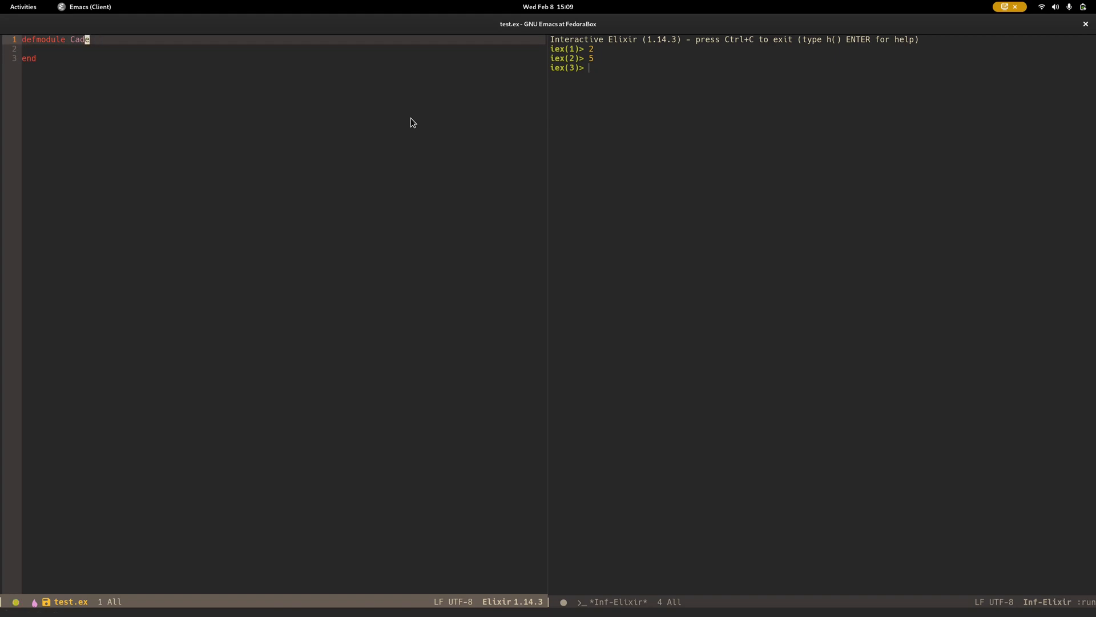
key("Return")
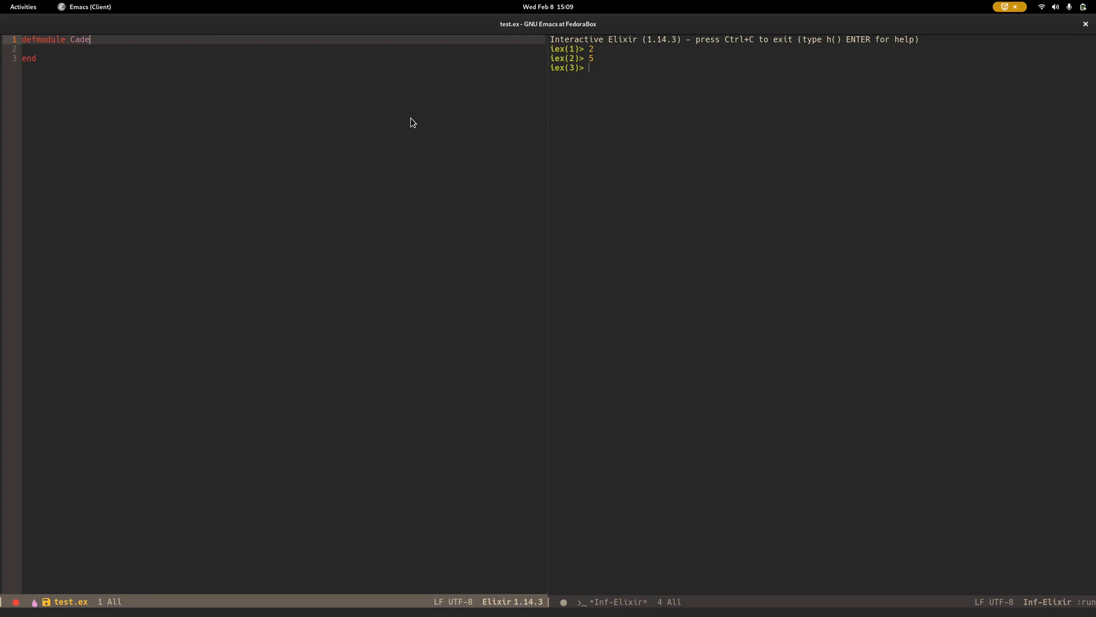
key("Left")
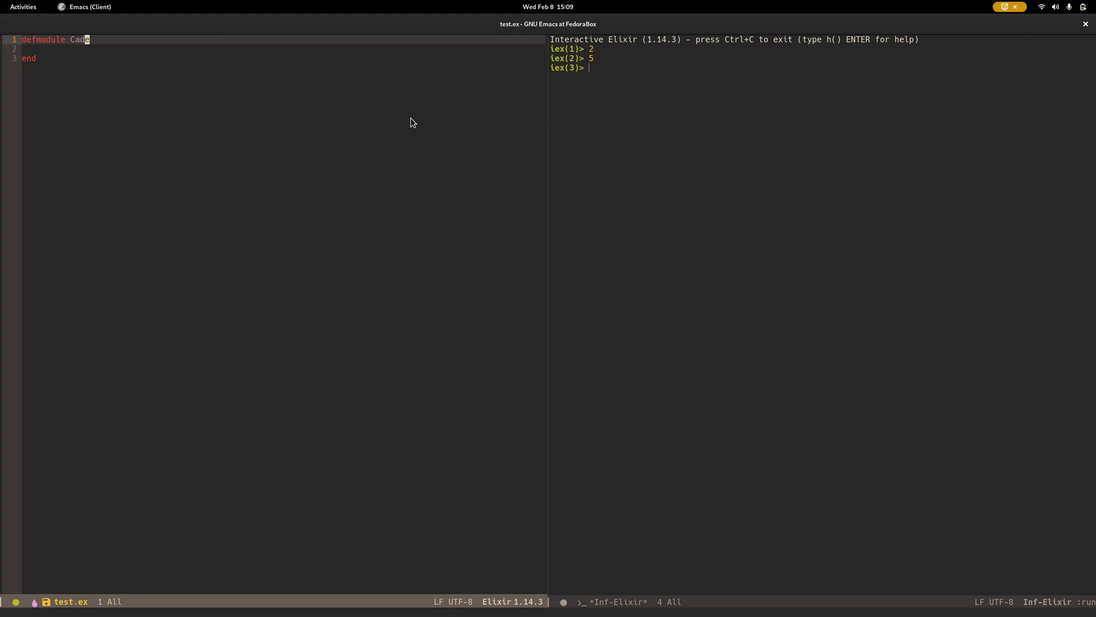
key("i")
type(" do")
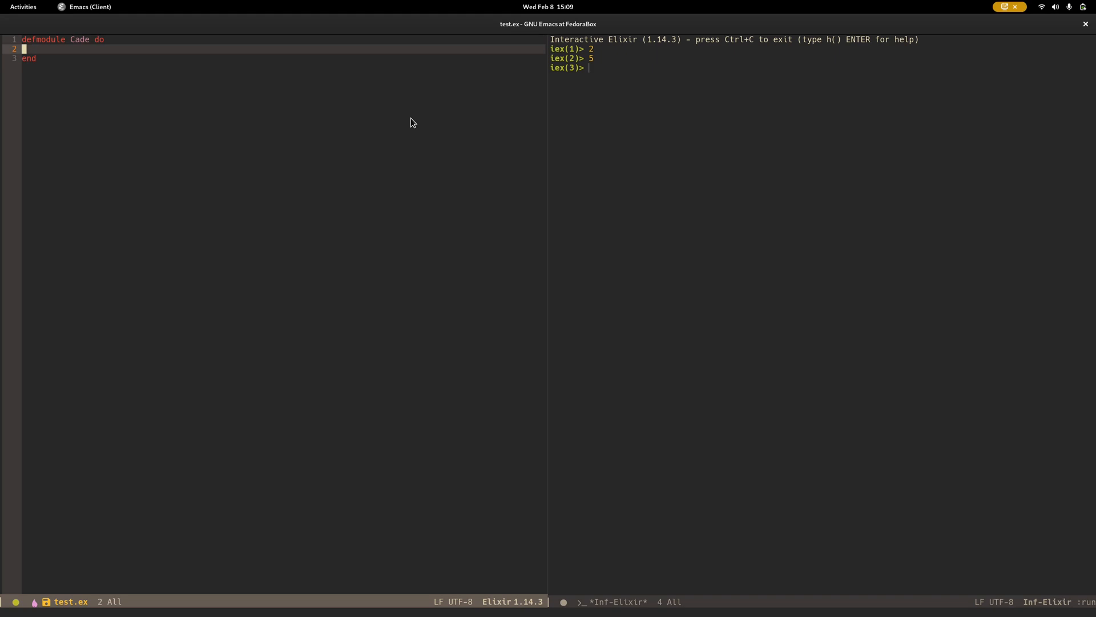
Define def test(x) do x * x end inside Cade and send the buffer to Inf-Elixir.
type("def")
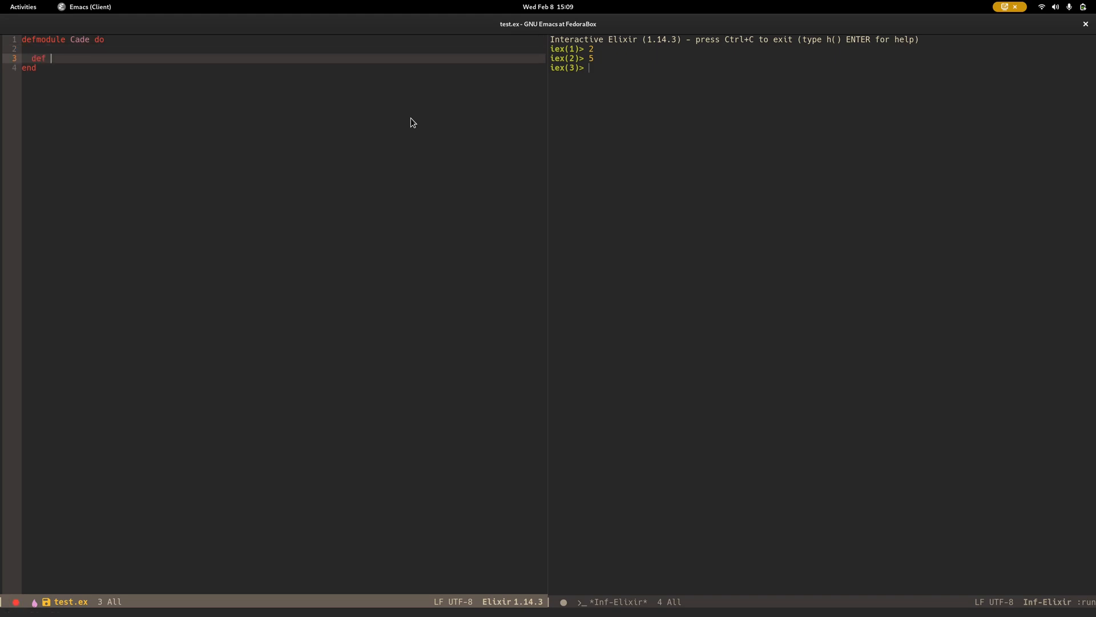
type("test d")
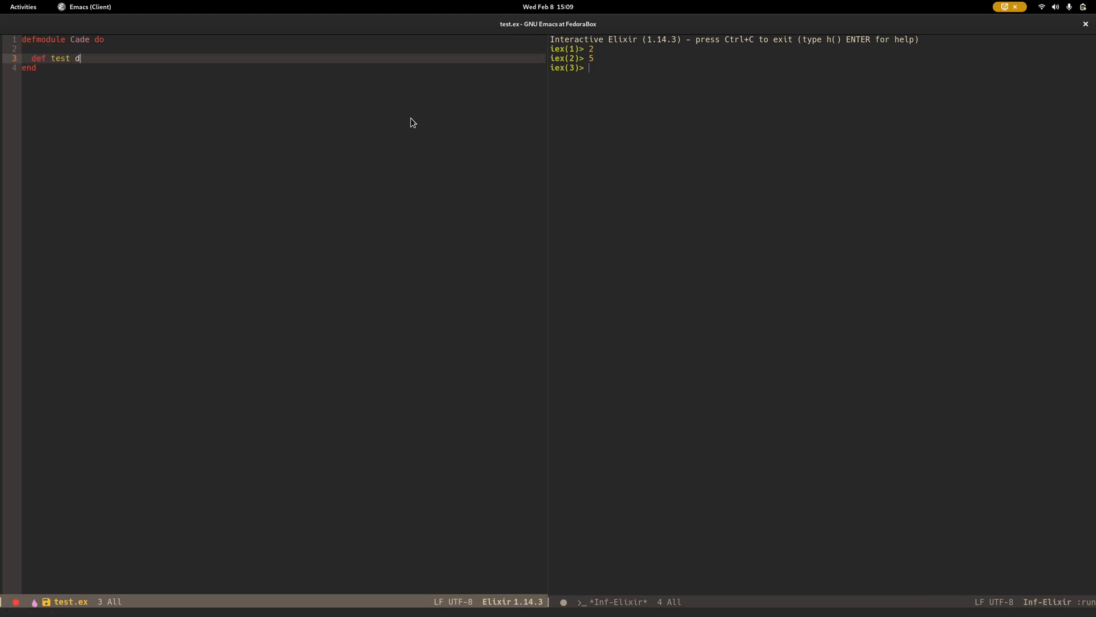
type("o")
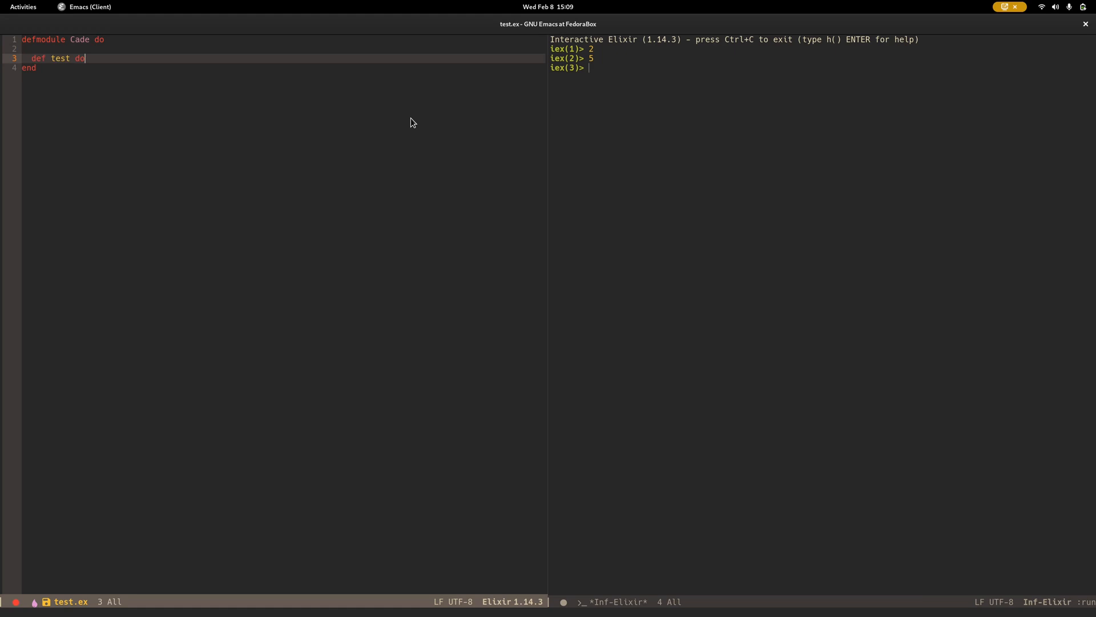
key("BackSpace")
type("(")
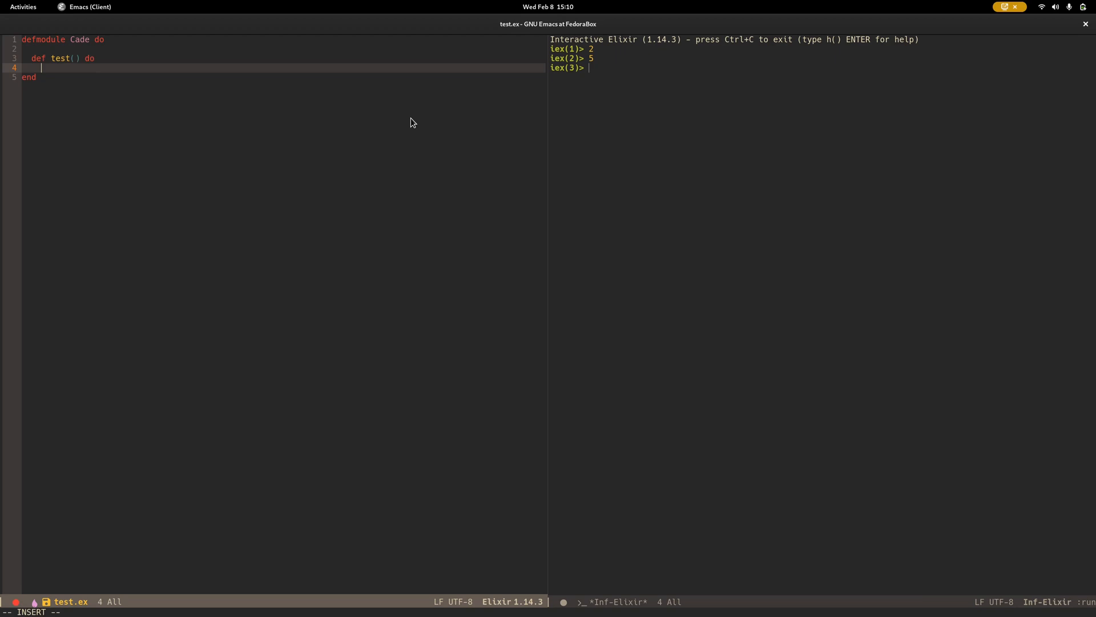
type("end")
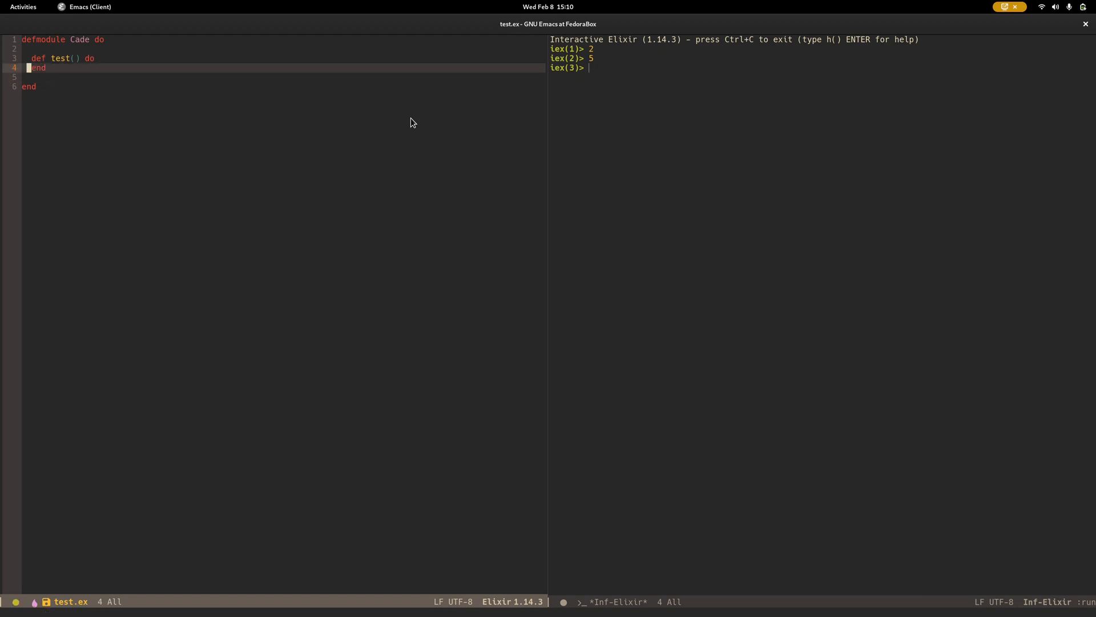
key("Return")
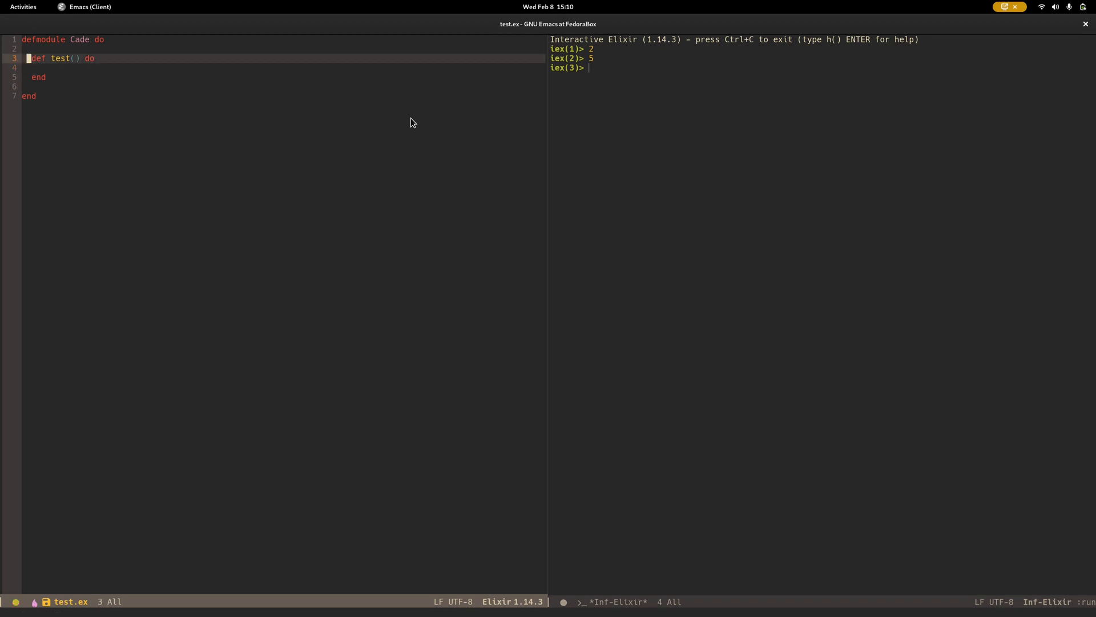
type("x")
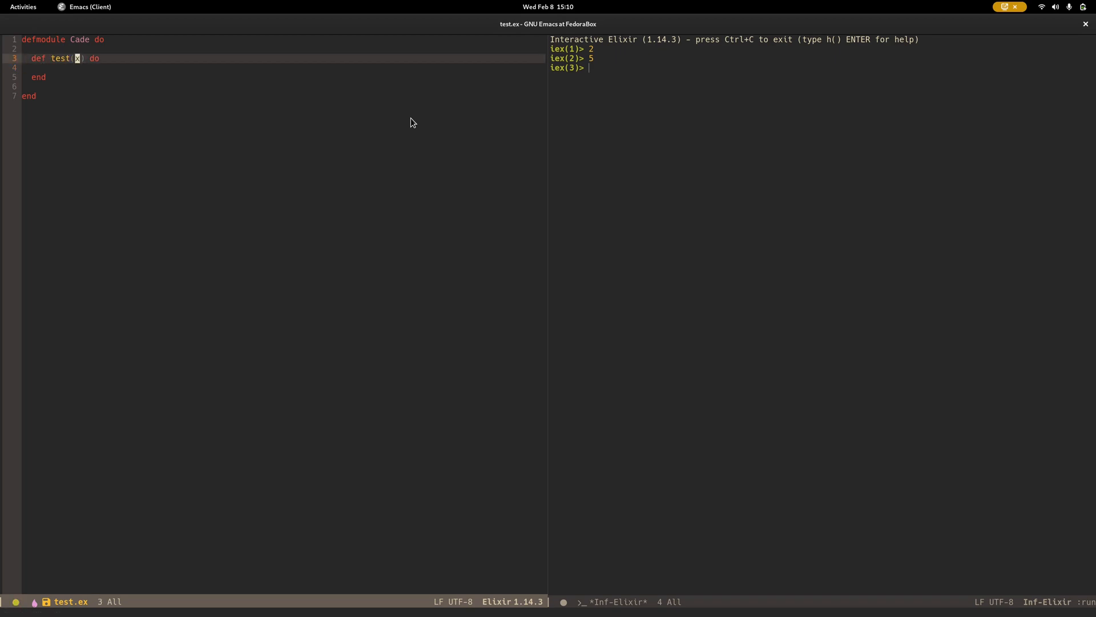
key("Return")
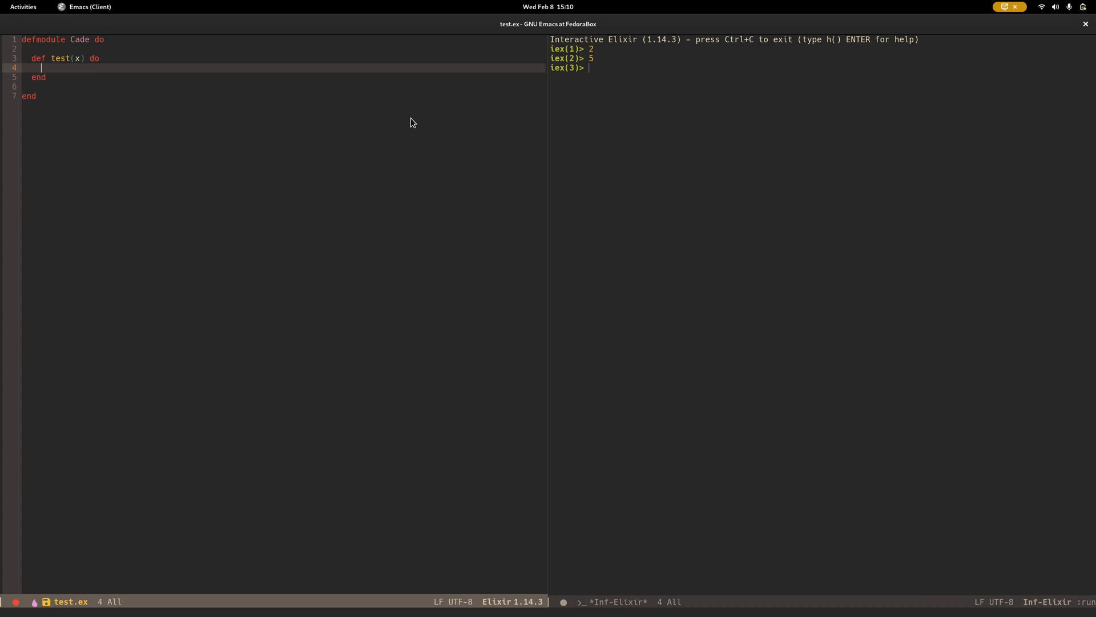
type("x * x")
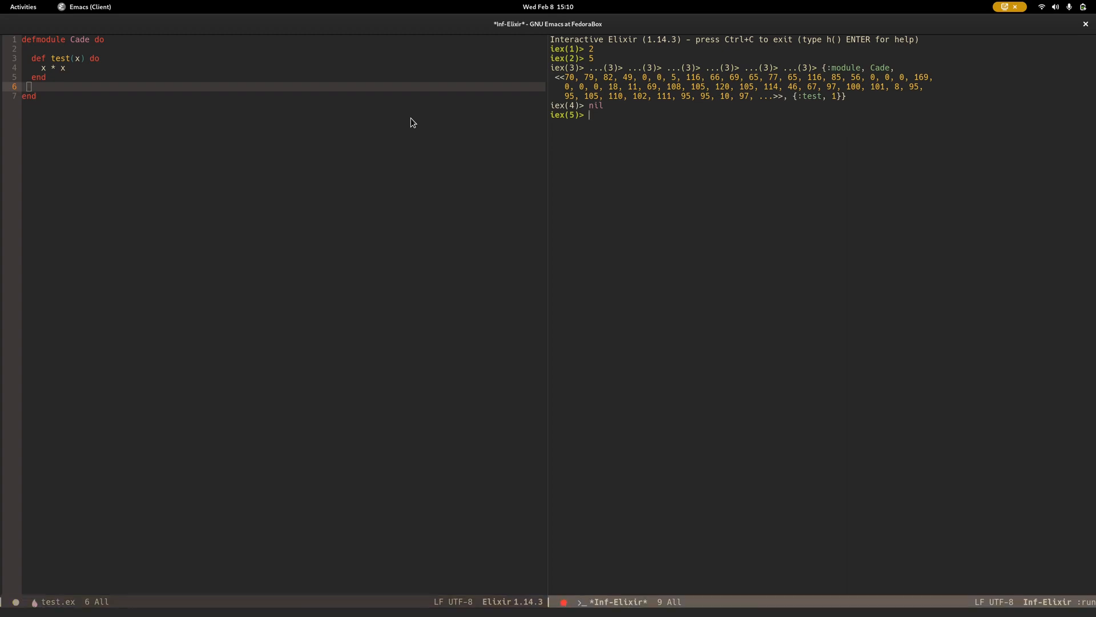
Run Cade.test(10) in the Inf-Elixir REPL, which returns 100.
type("Cade.test(")
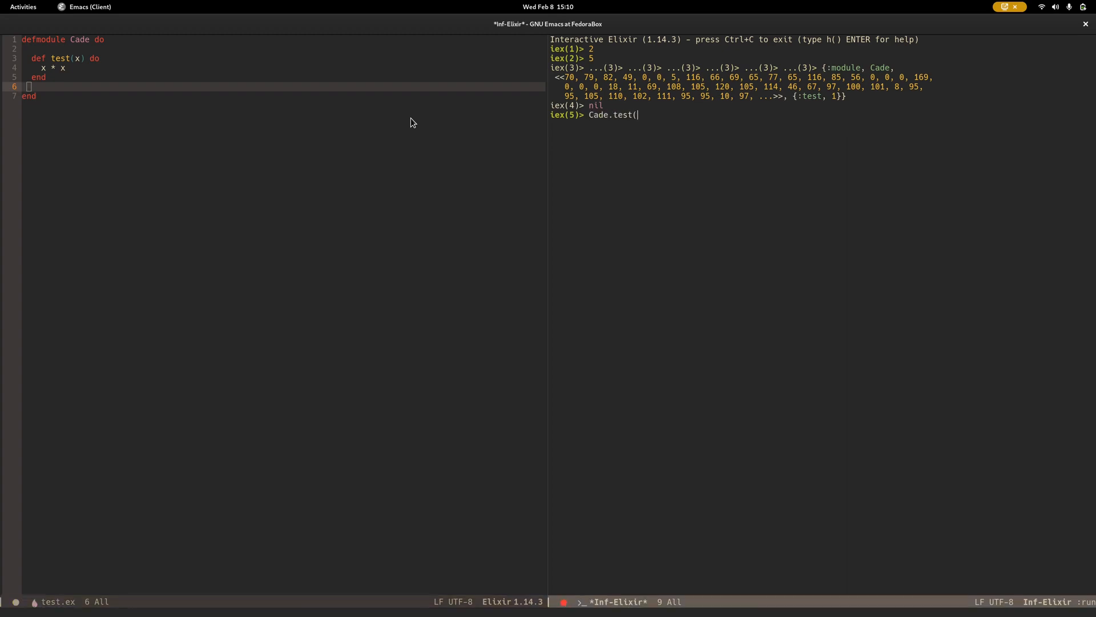
key("Return")
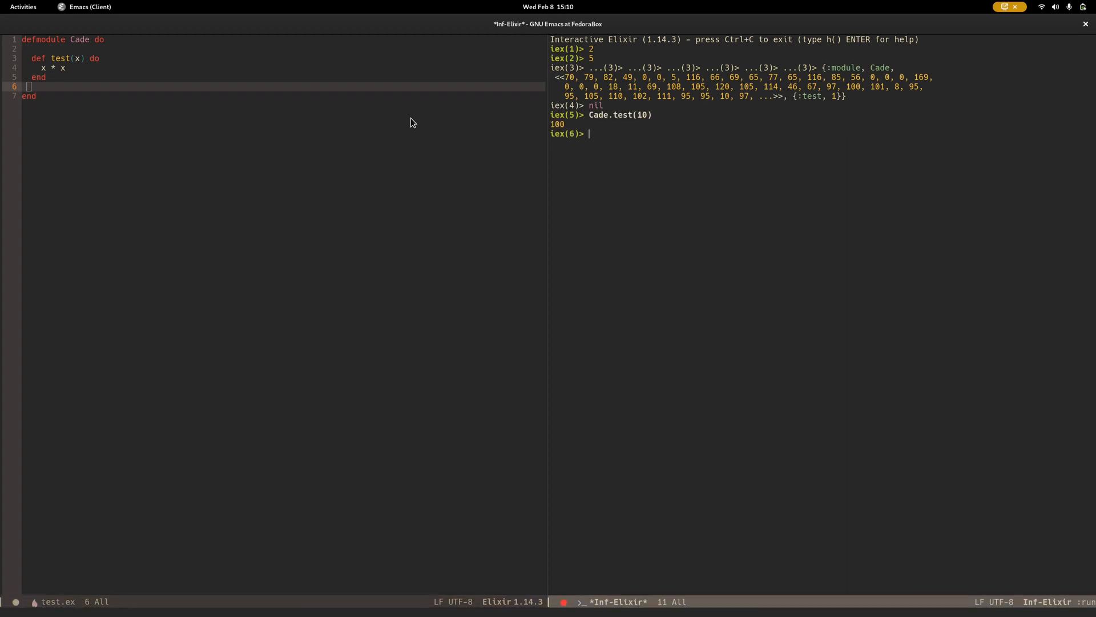